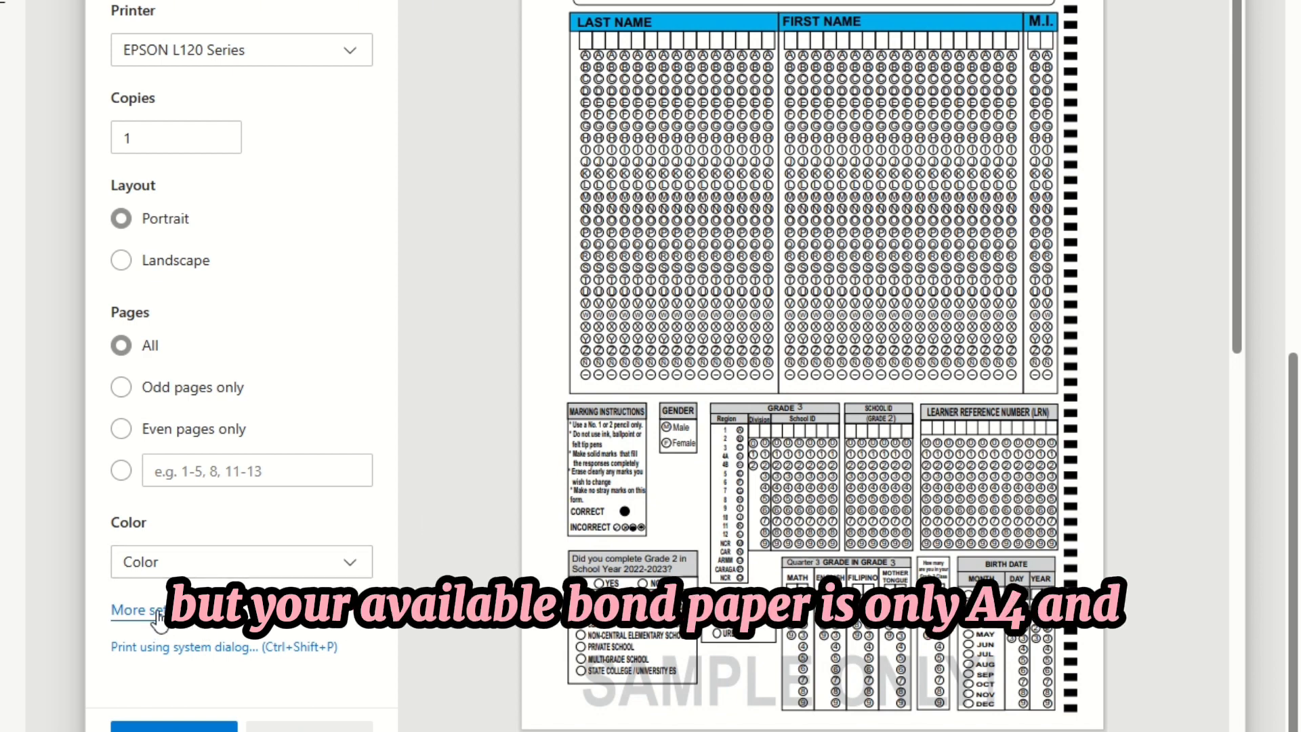
Step: Under More settings, try Letter and Legal paper sizes, then settle on A4 (210 x 297 mm)
left_click(138, 610)
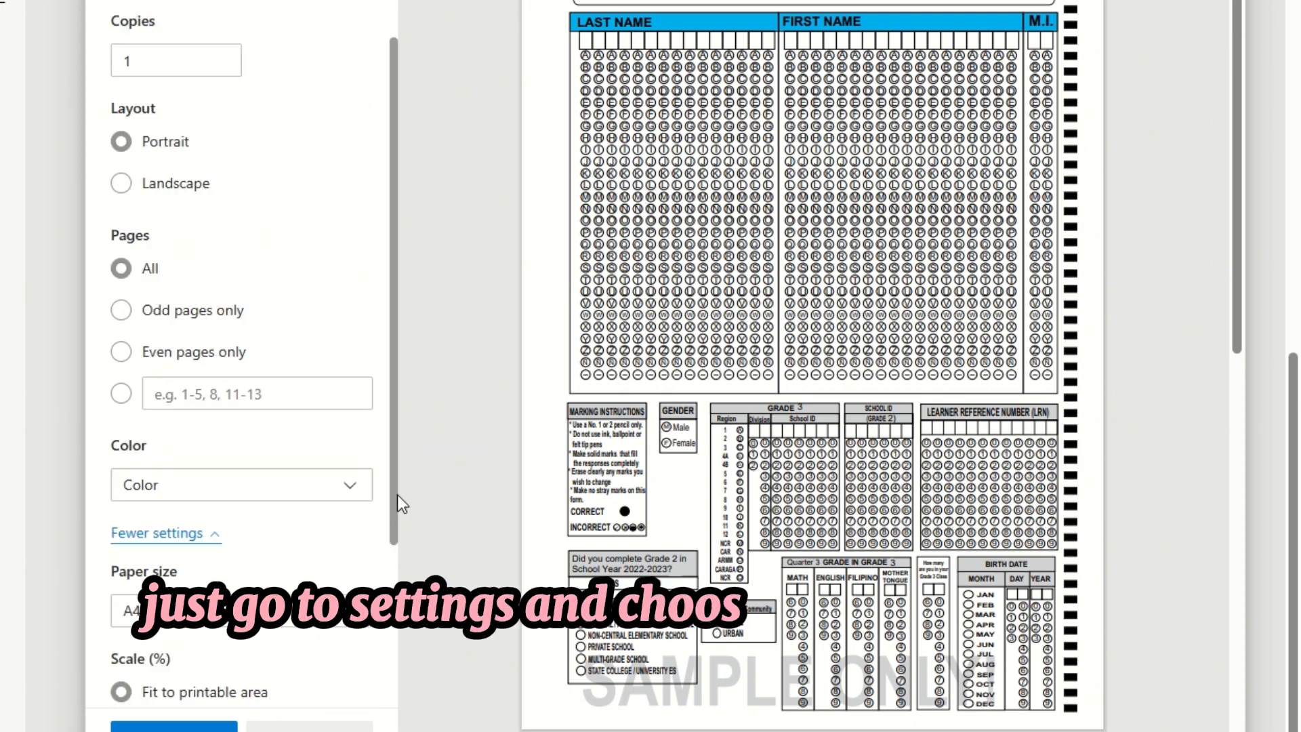
left_click(241, 380)
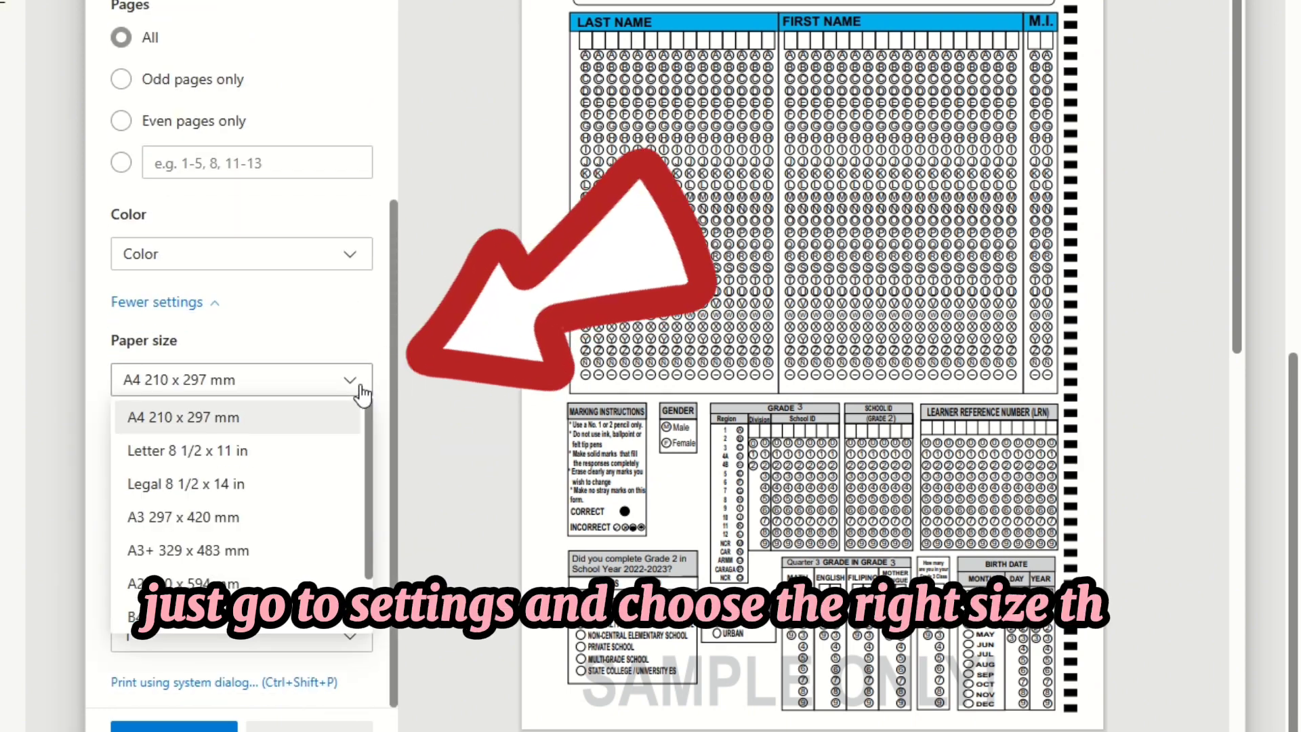
left_click(185, 450)
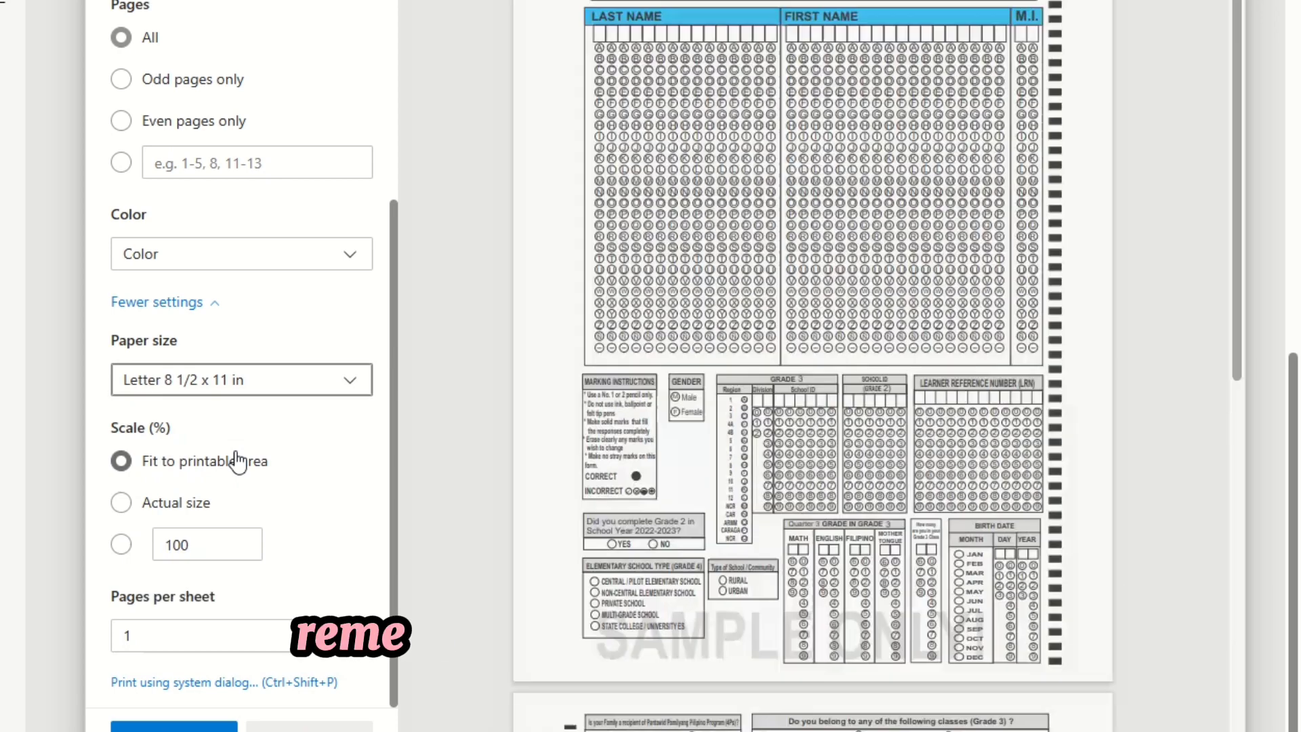
left_click(240, 379)
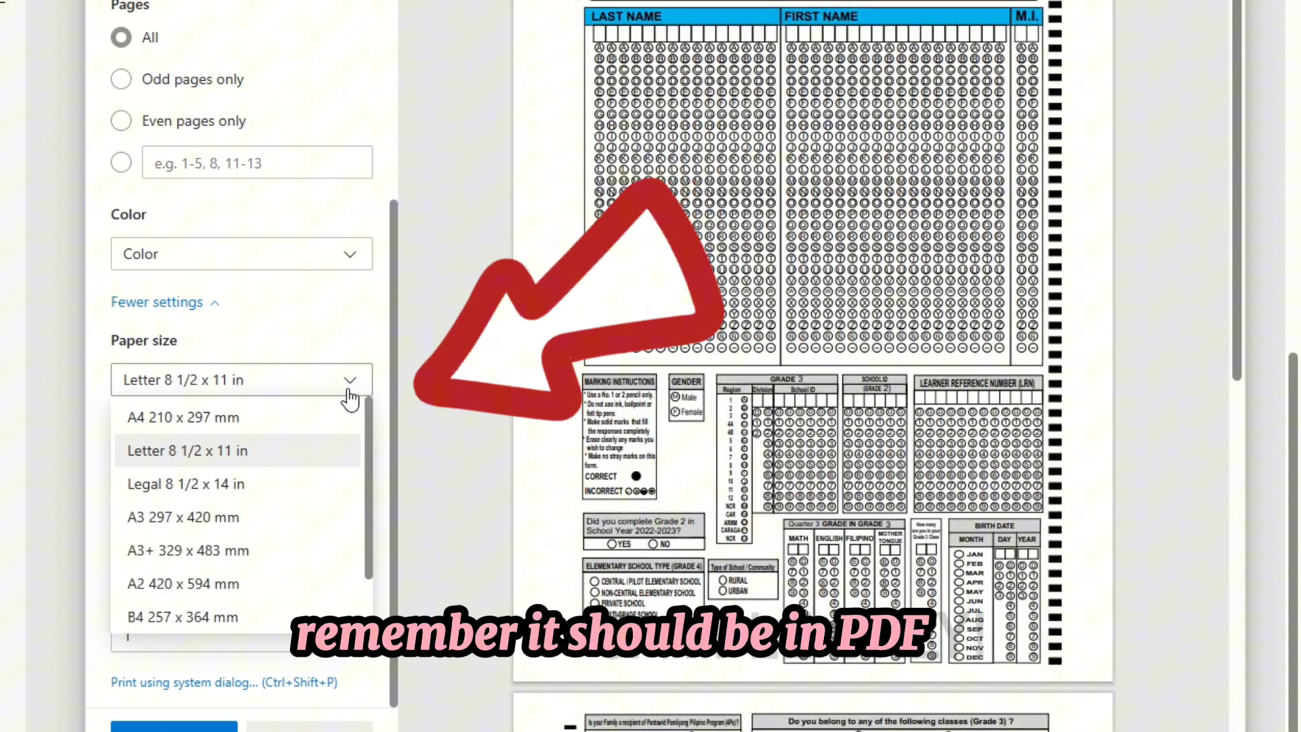
left_click(185, 483)
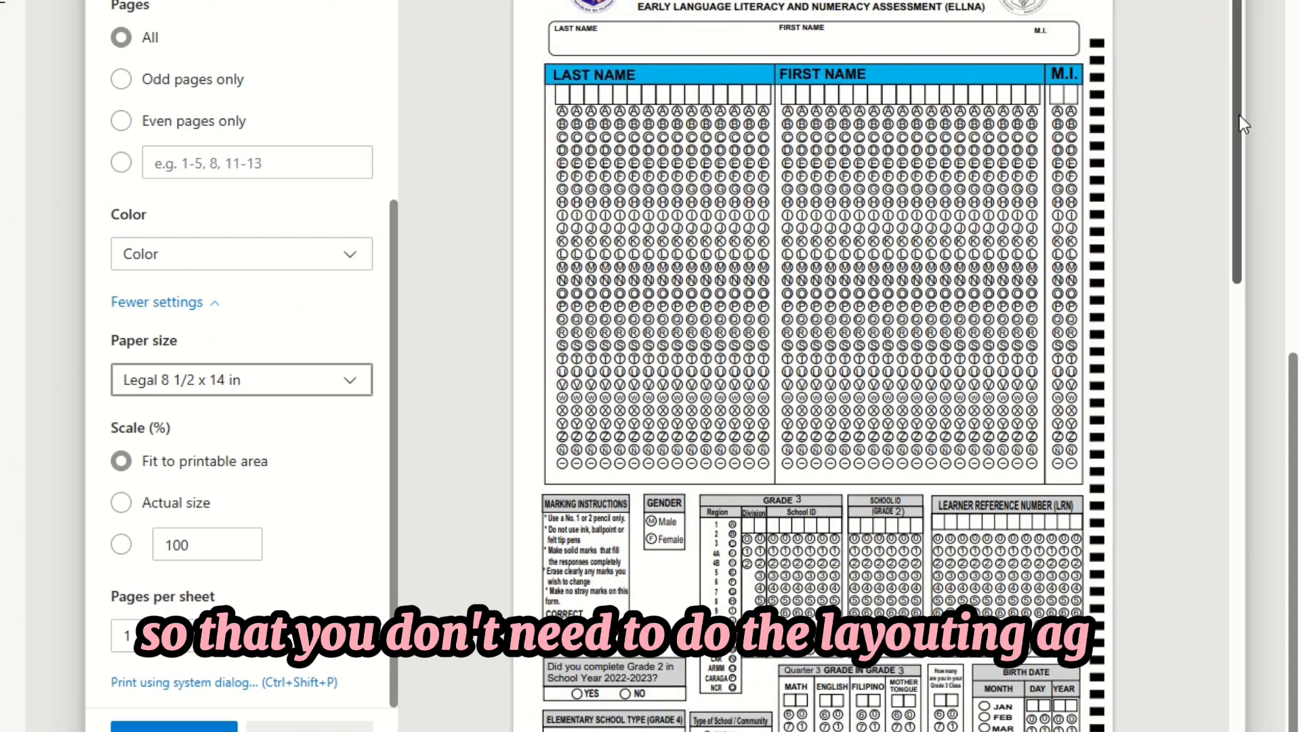
scroll("down", 3)
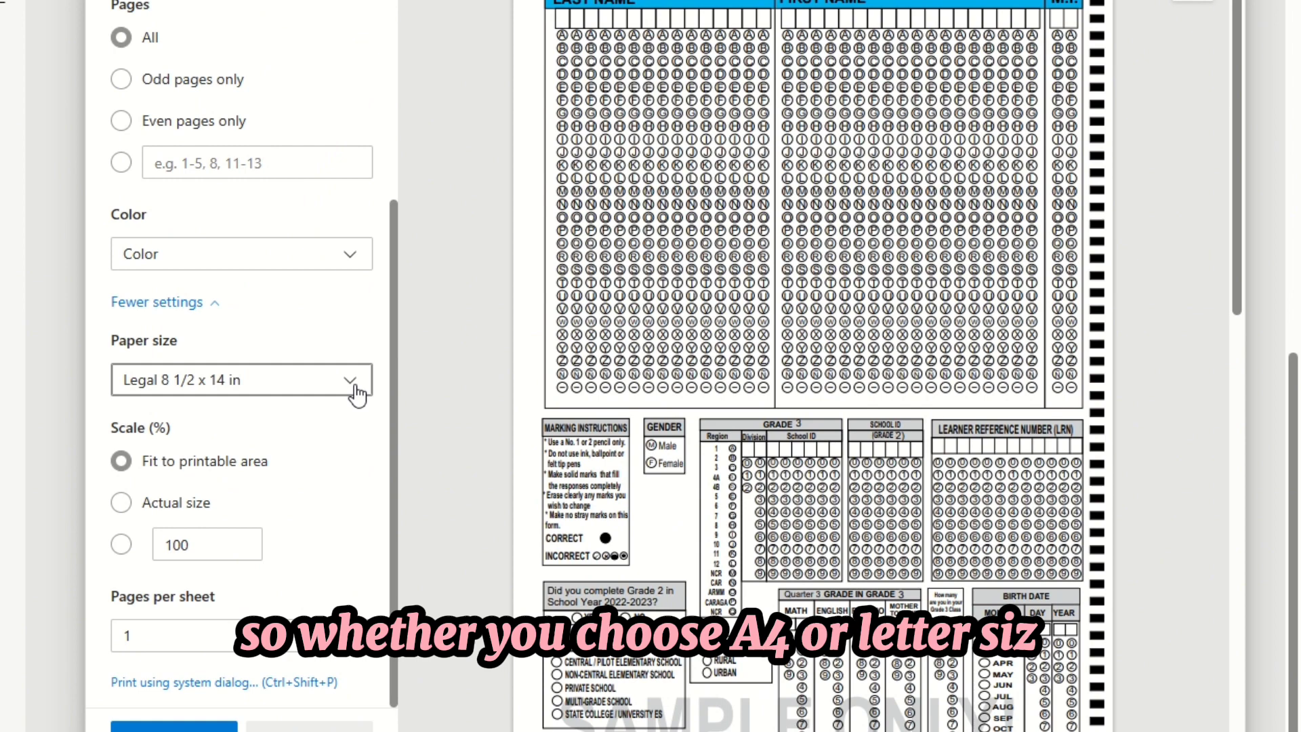
left_click(241, 380)
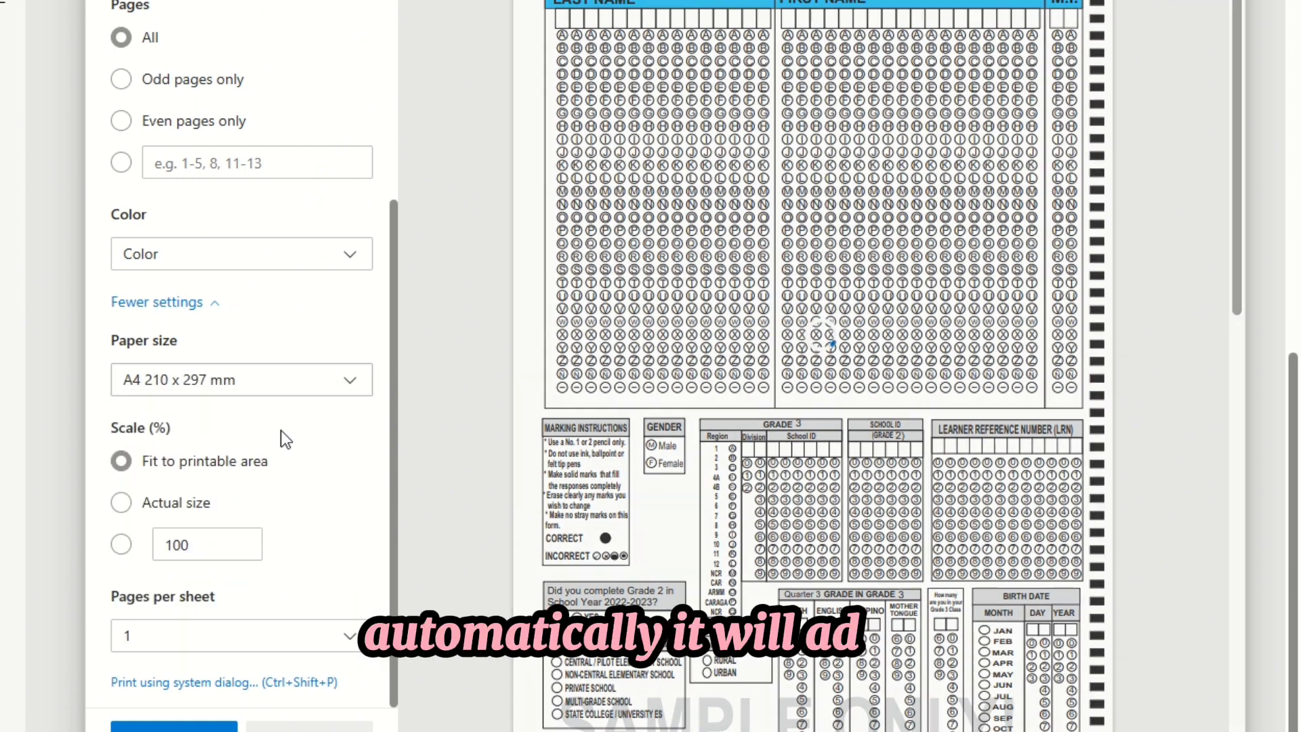
scroll("down", 3)
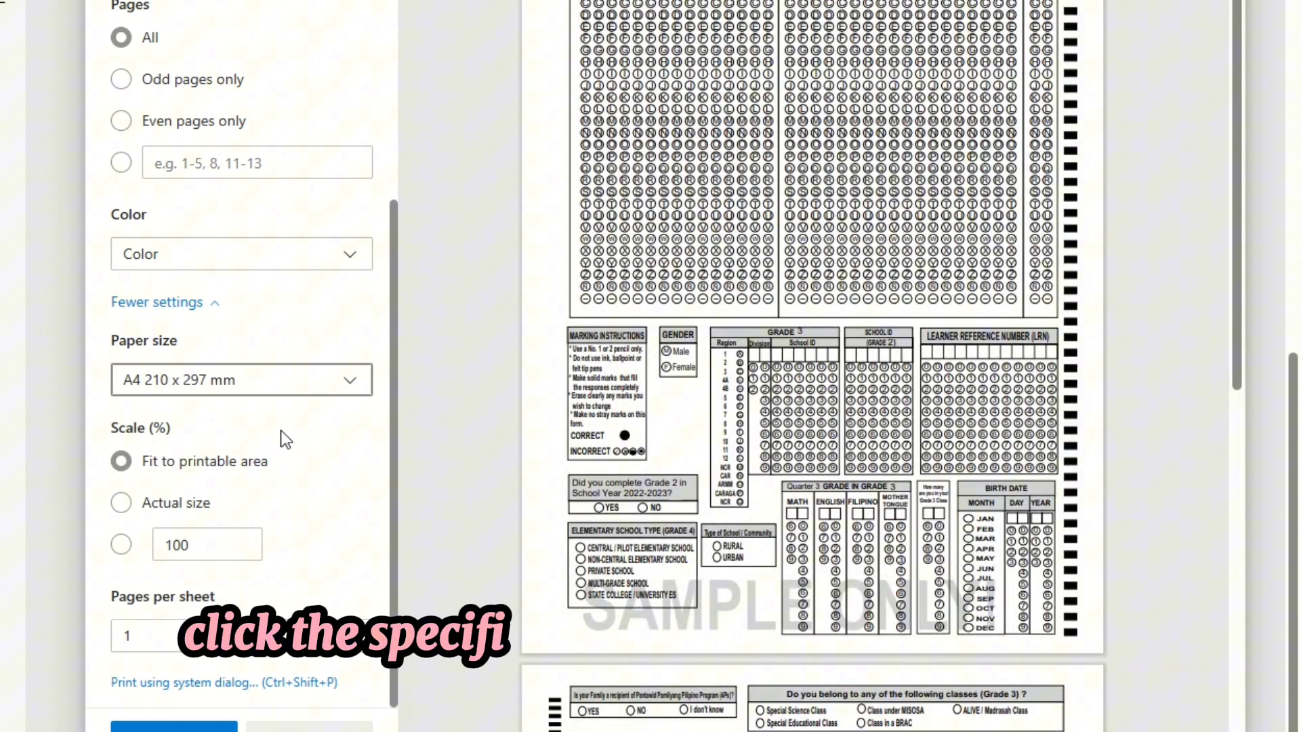
Step: Set a custom page range of 1 and 20 copies
left_click(120, 417)
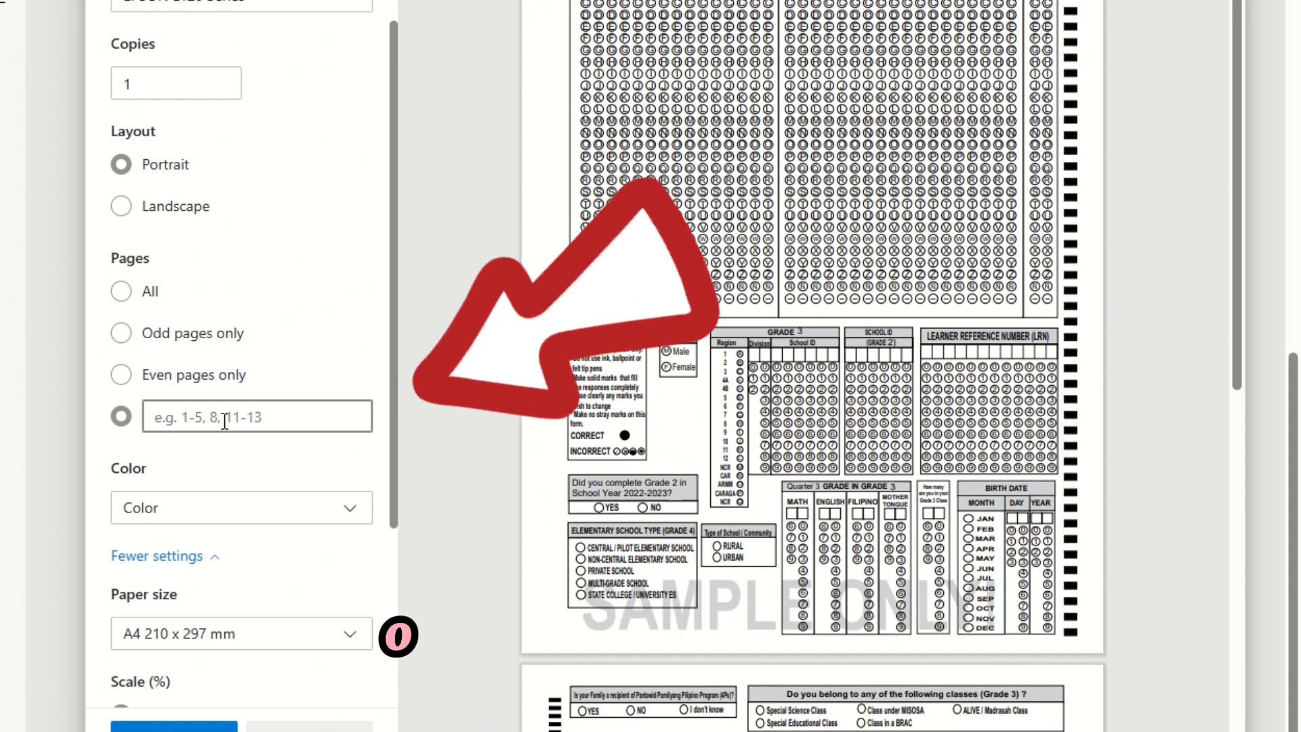
type("1")
type("2")
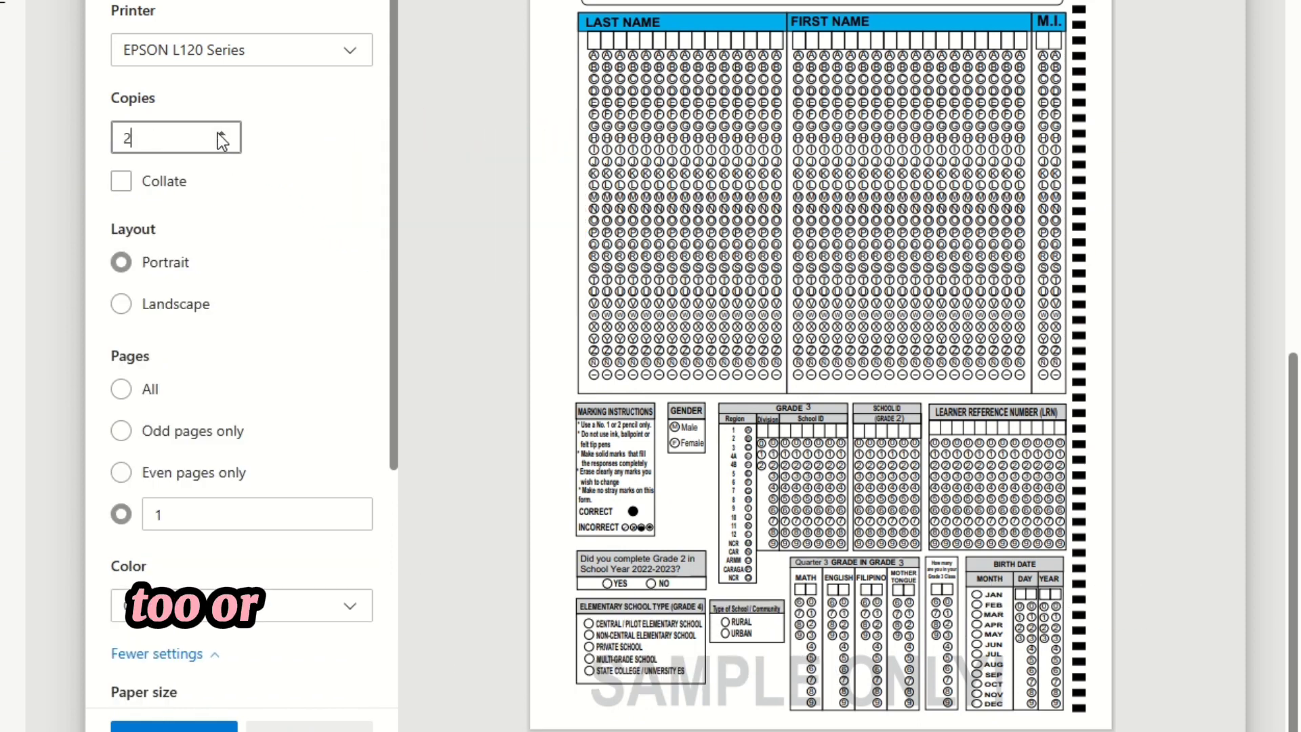
type("0")
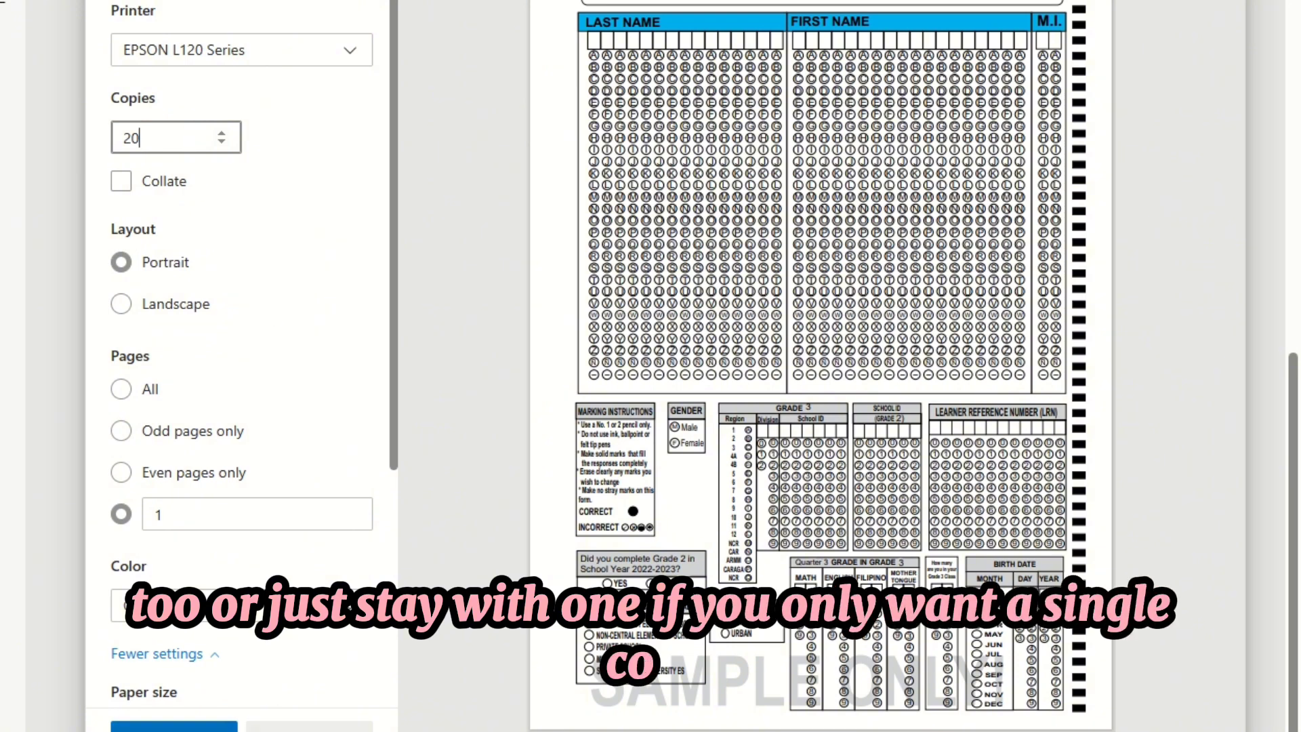
scroll("down", 3)
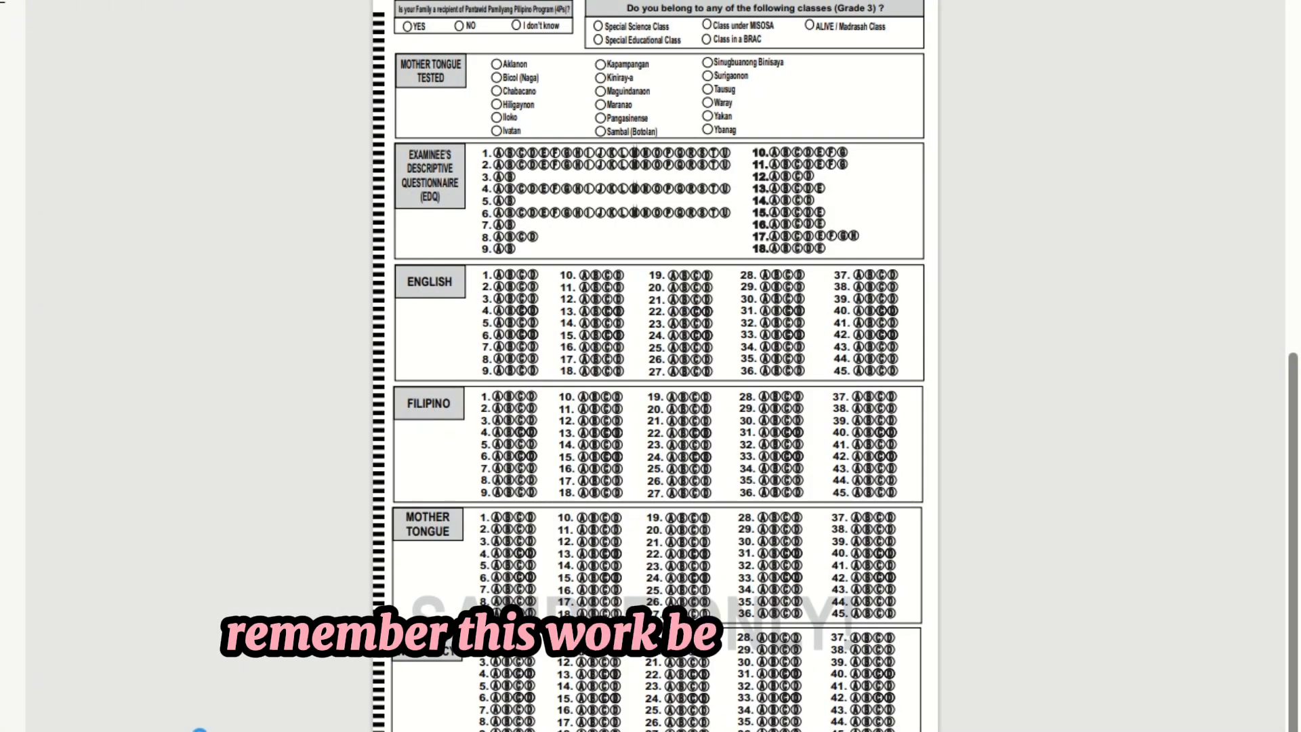